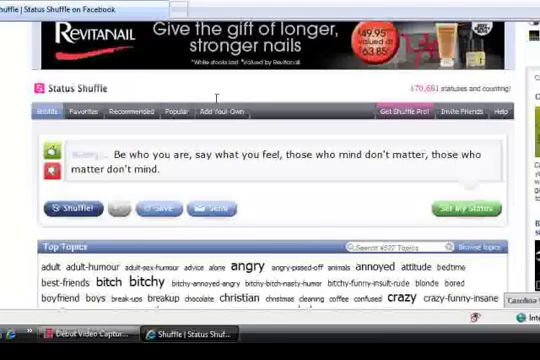
- Shuffle twice to land on a new random quote worth using as the status
click(66, 212)
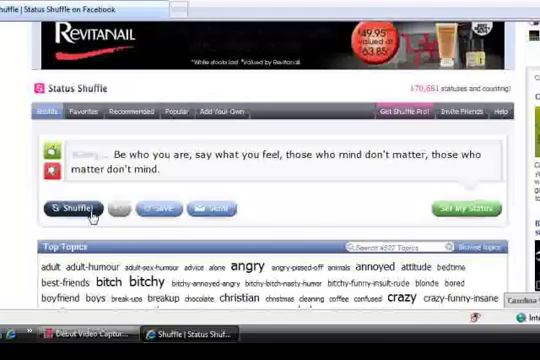
click(70, 210)
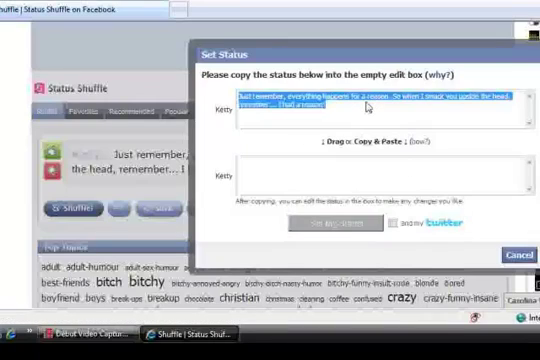
mouse_move(372, 102)
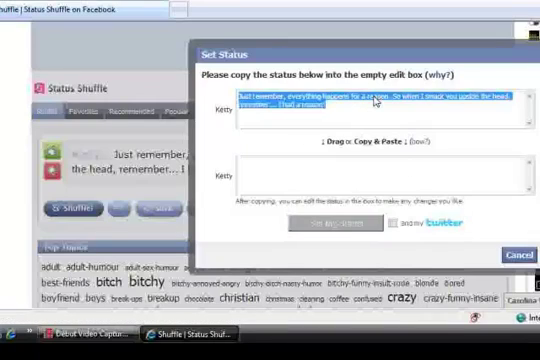
mouse_move(404, 144)
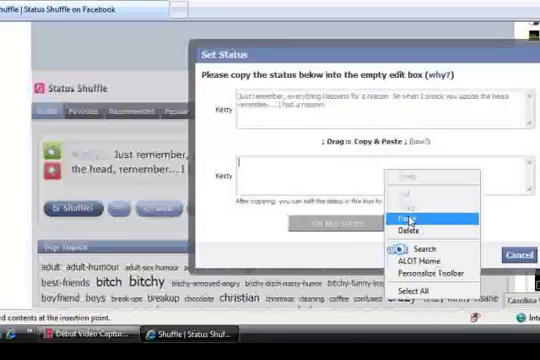
- Paste the copied quote into the empty box and set it as the Facebook status
click(390, 200)
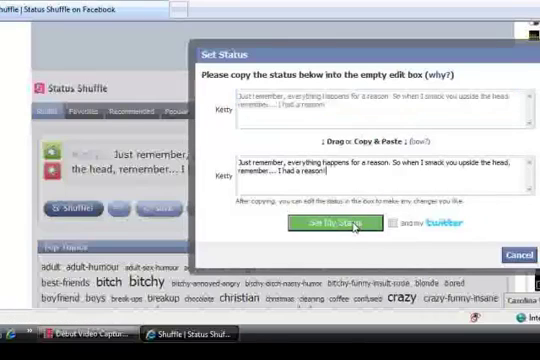
click(320, 222)
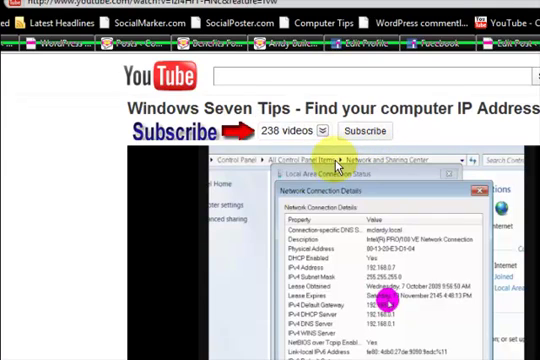
scroll(down, 3)
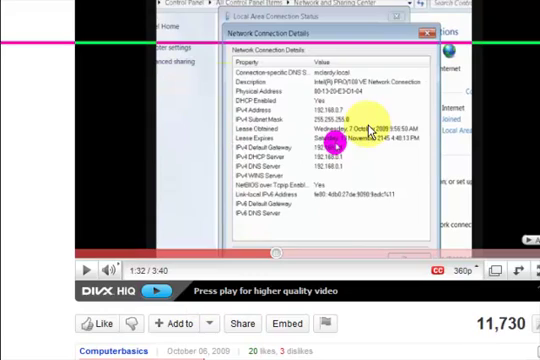
scroll(down, 3)
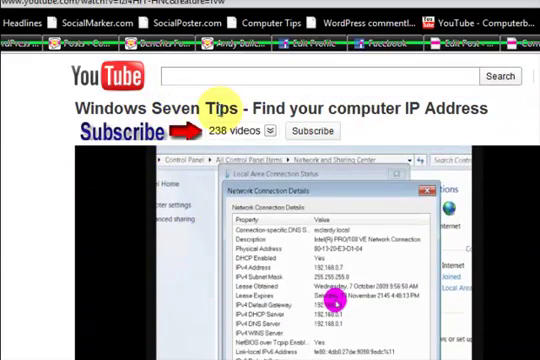
scroll(down, 3)
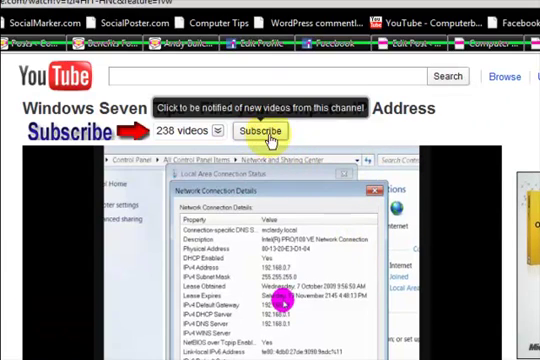
scroll(down, 3)
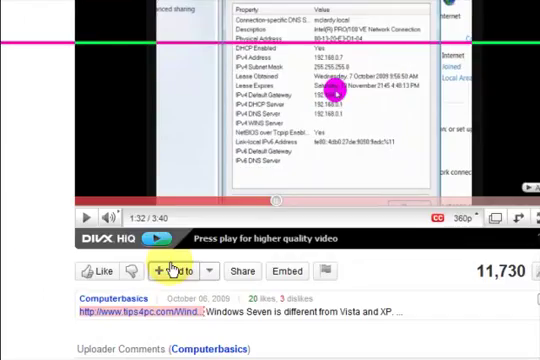
scroll(down, 3)
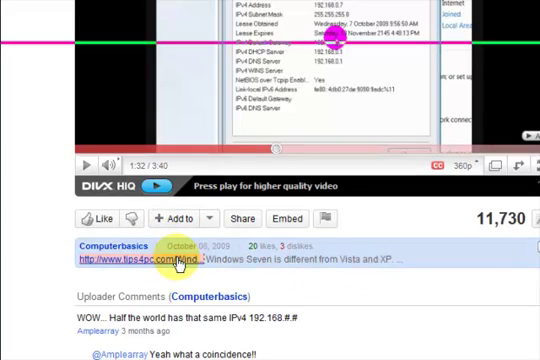